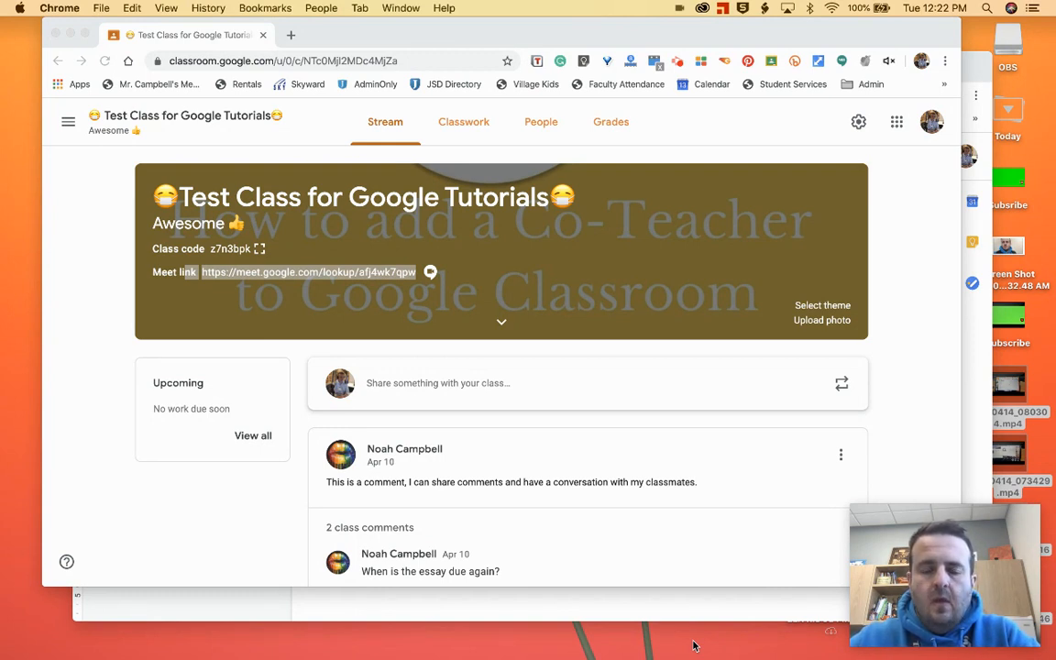
mouse_move(562, 605)
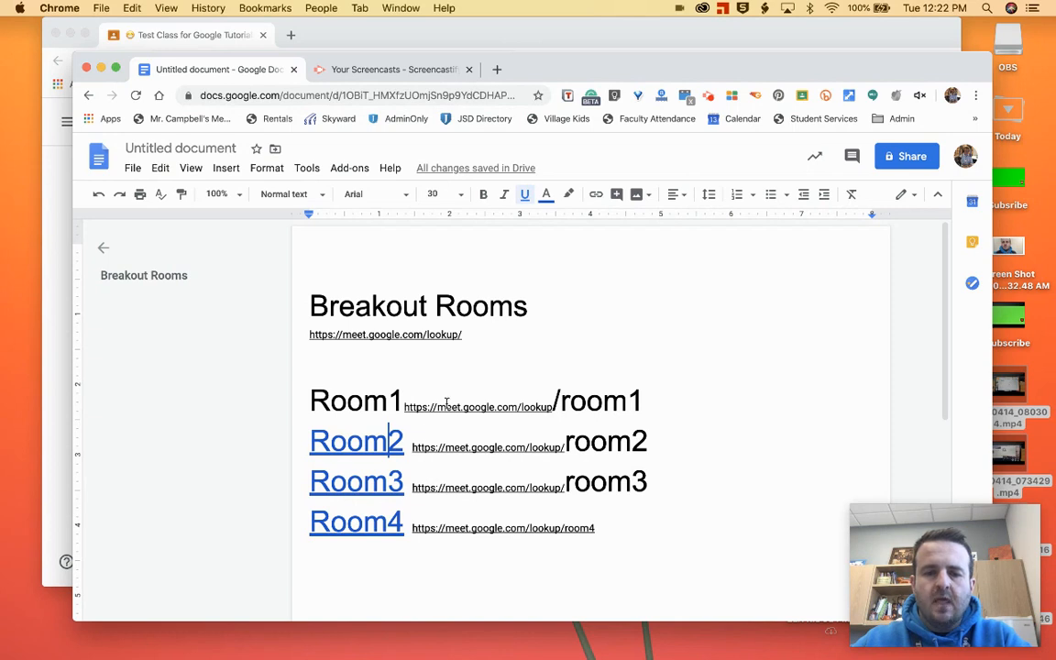
mouse_move(625, 596)
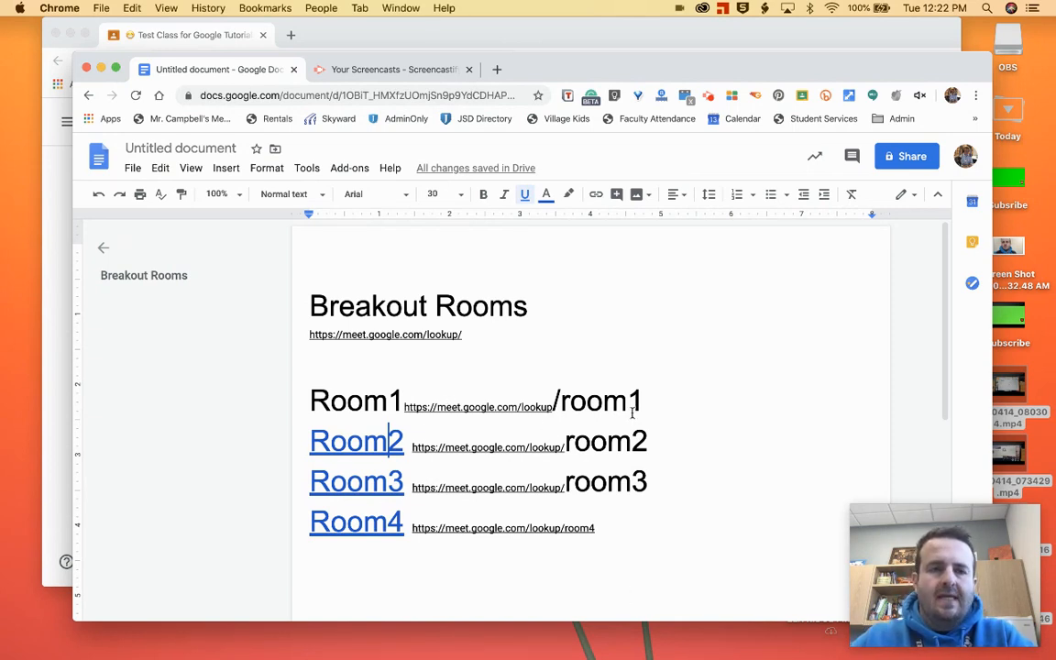
left_click(187, 35)
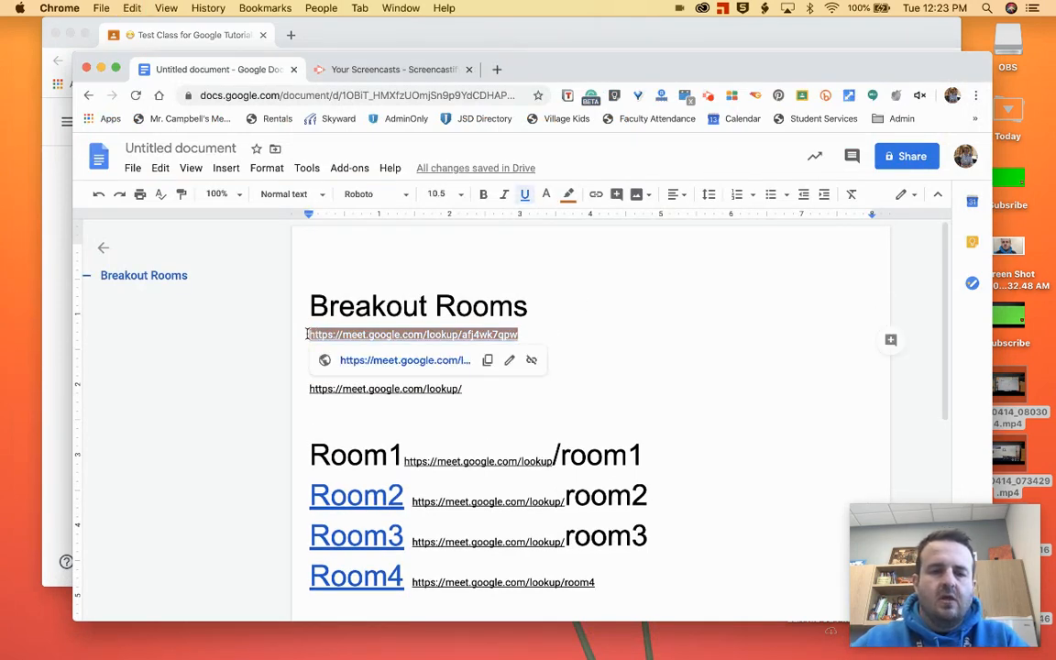
left_click(547, 194)
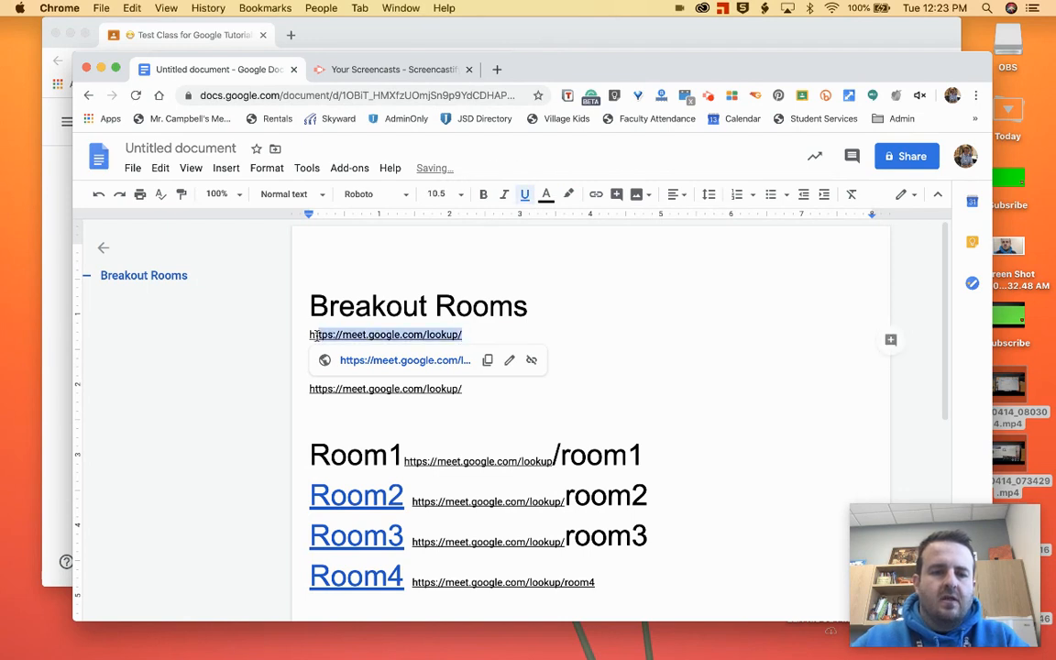
scroll("up", 3)
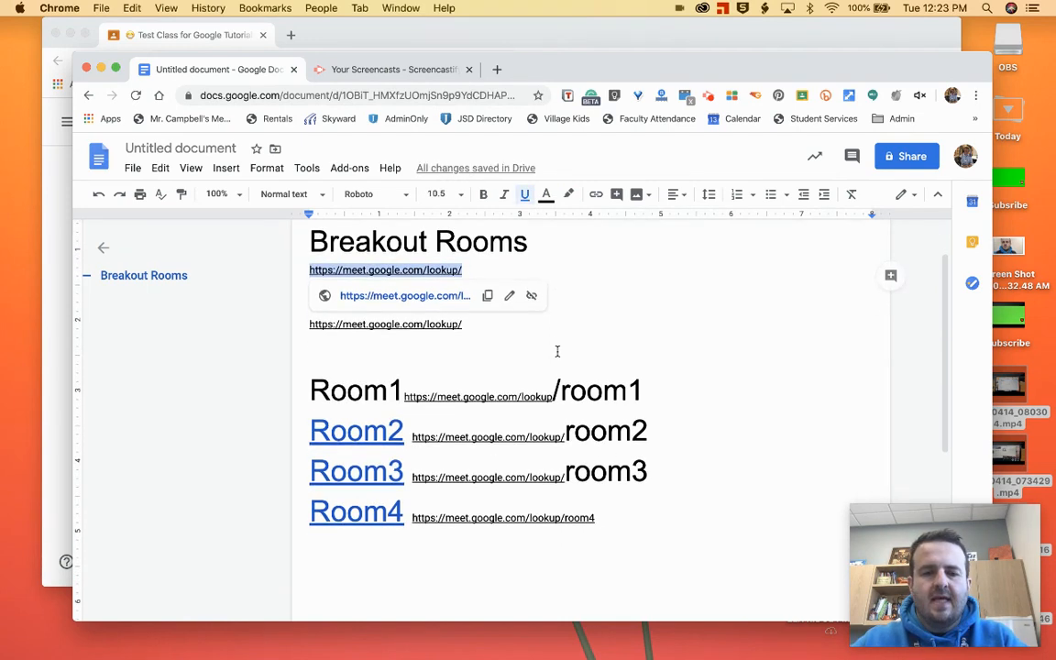
scroll("down", 3)
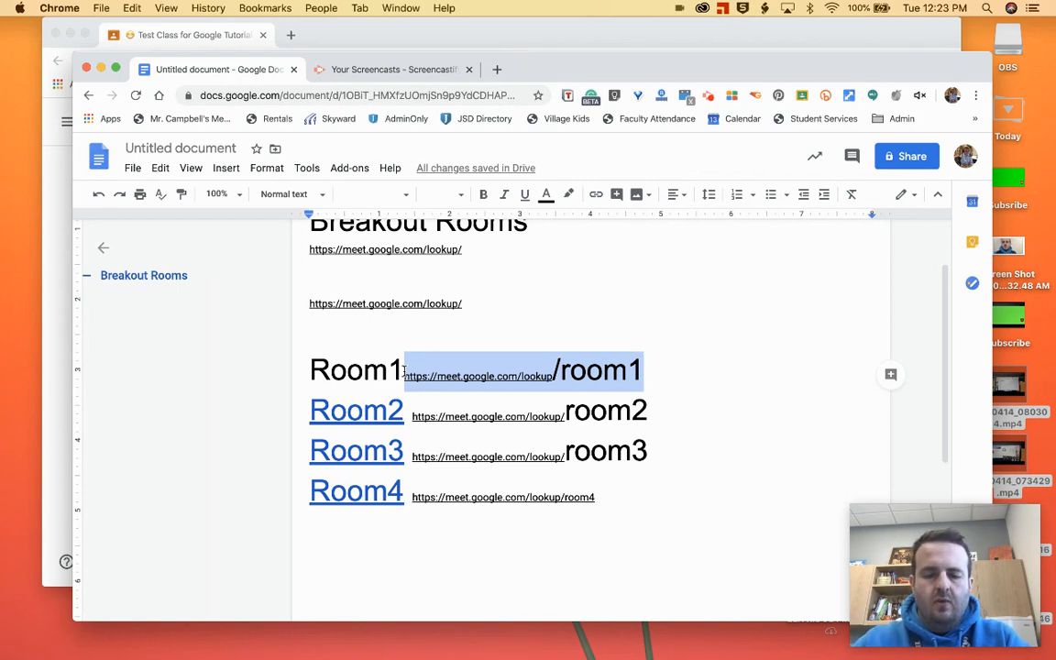
mouse_move(585, 239)
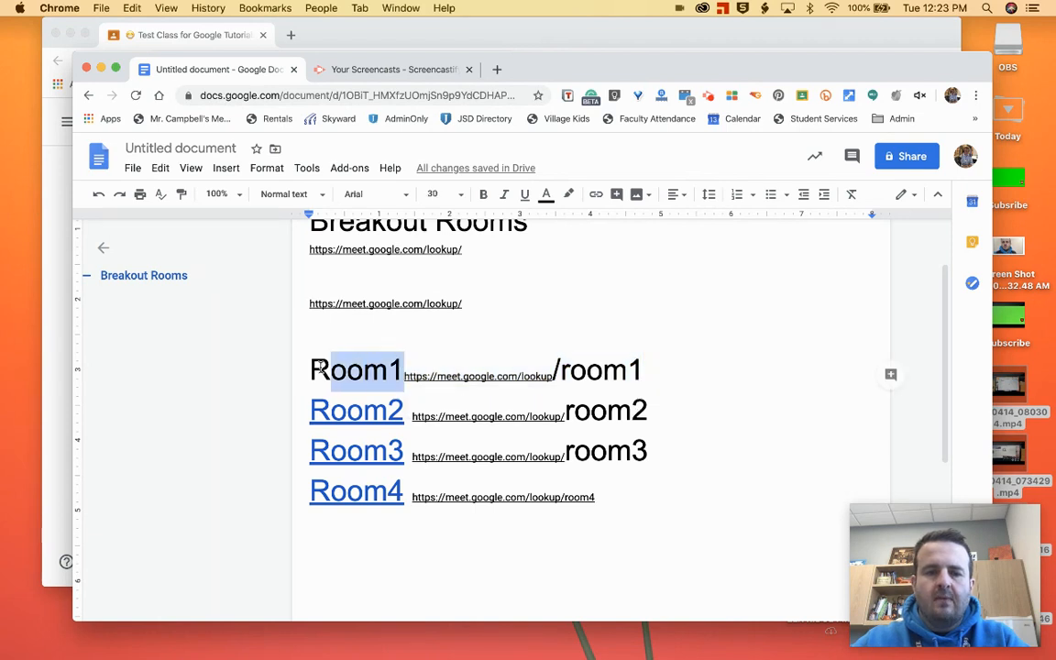
mouse_move(594, 195)
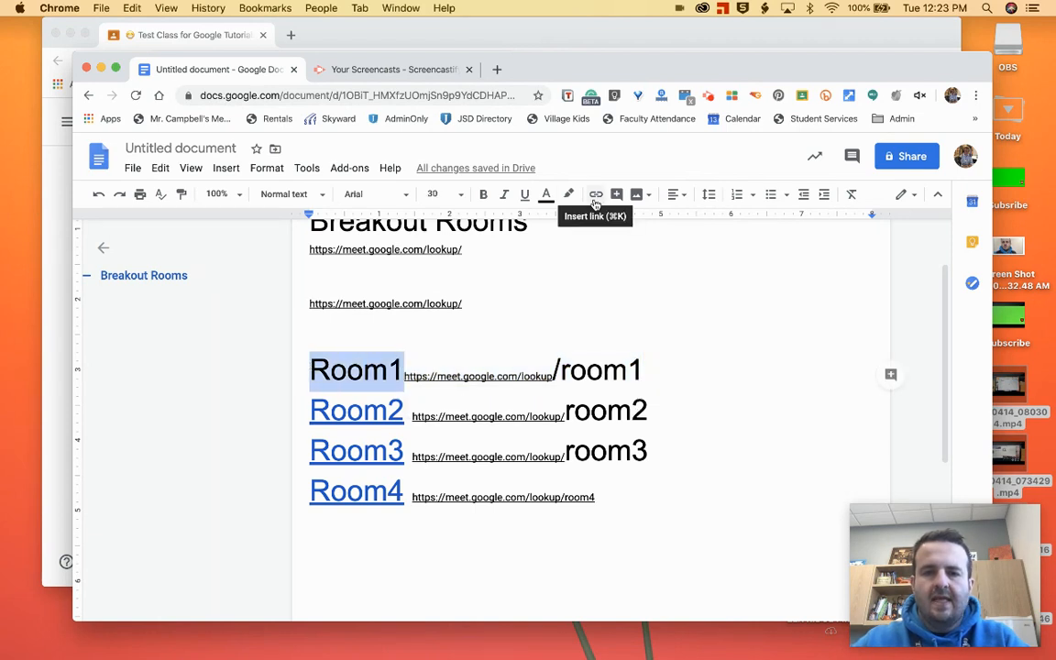
left_click(596, 194)
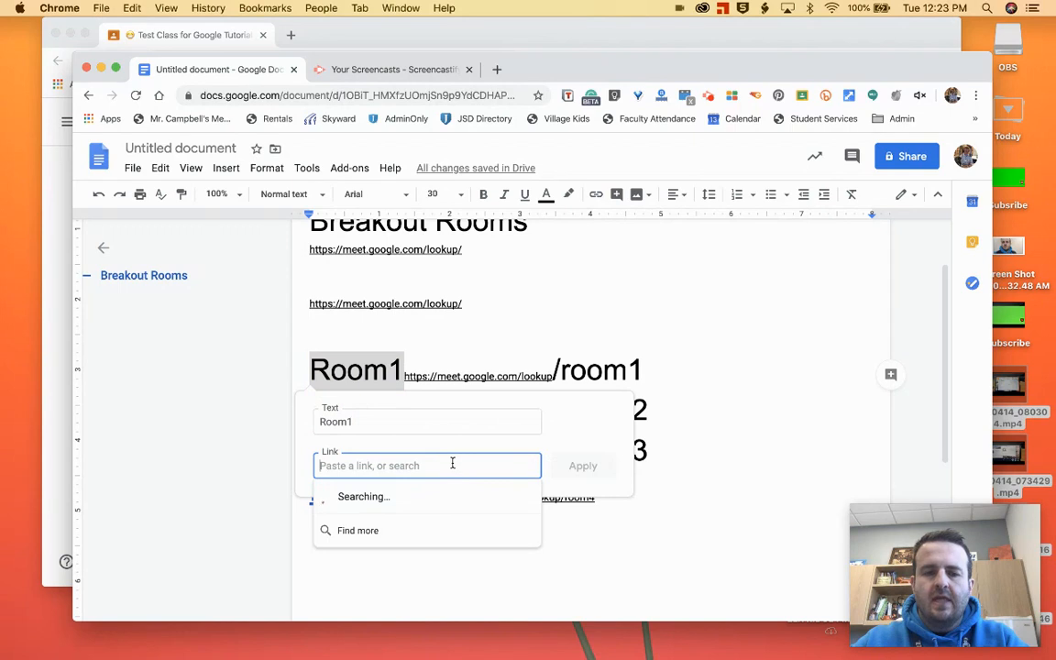
type("https://meet.google.com/lookup/room1")
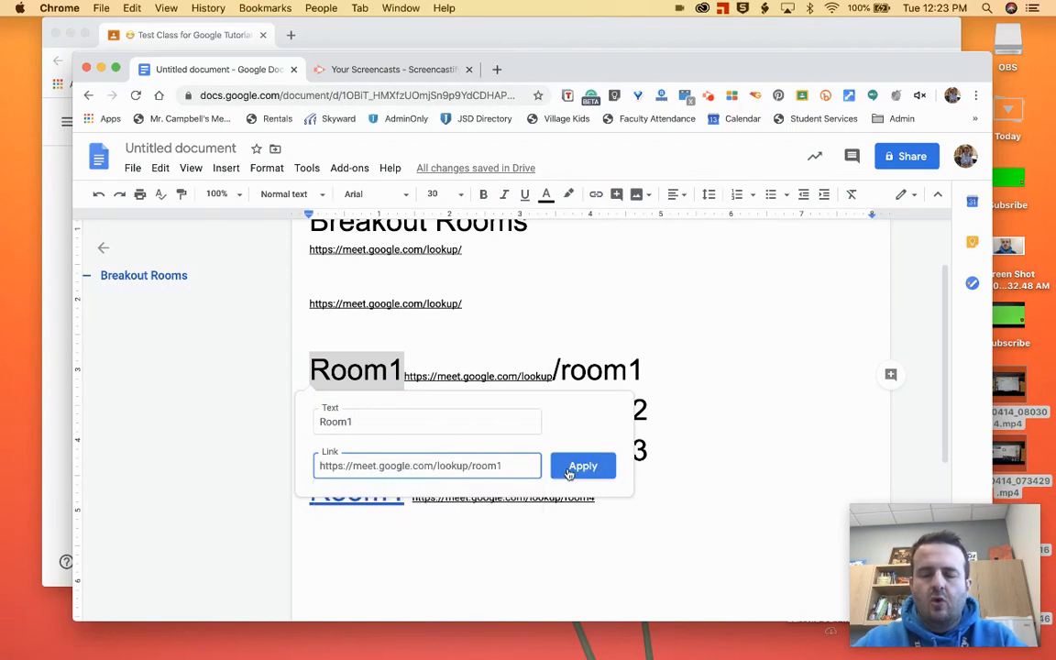
left_click(583, 466)
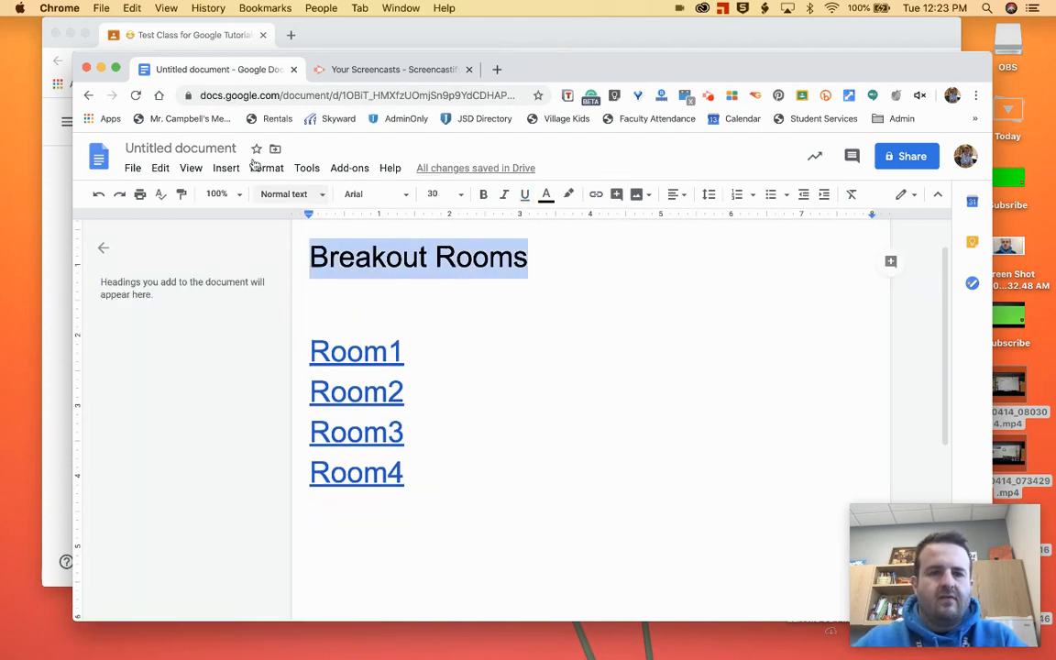
Step: Rename the document Breakout Rooms and follow the Room1 link into its Meet room
left_click(179, 146)
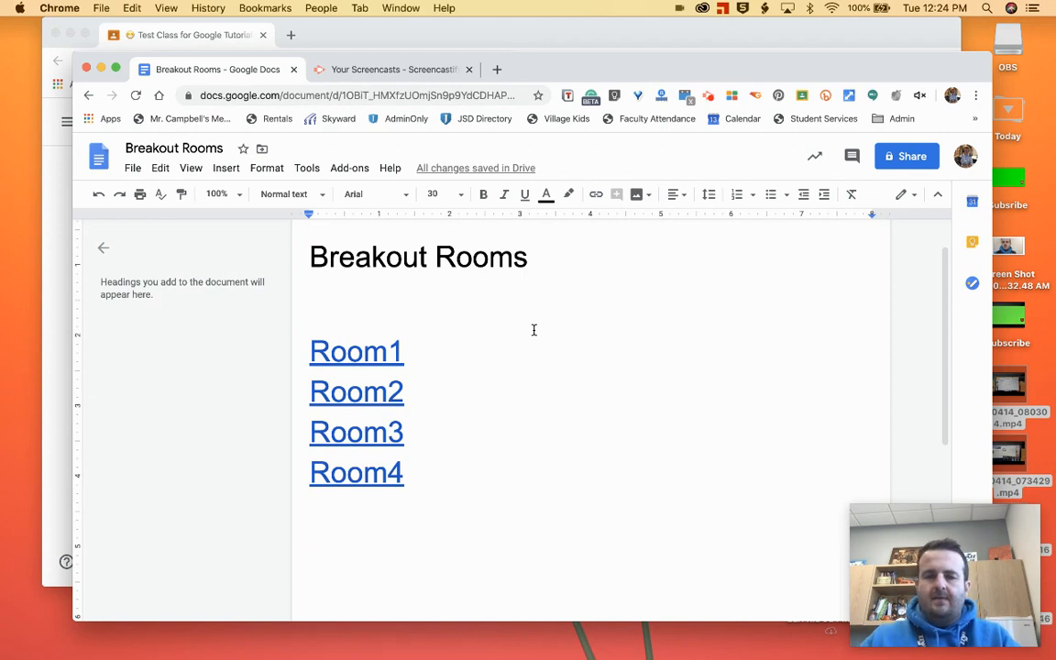
mouse_move(399, 143)
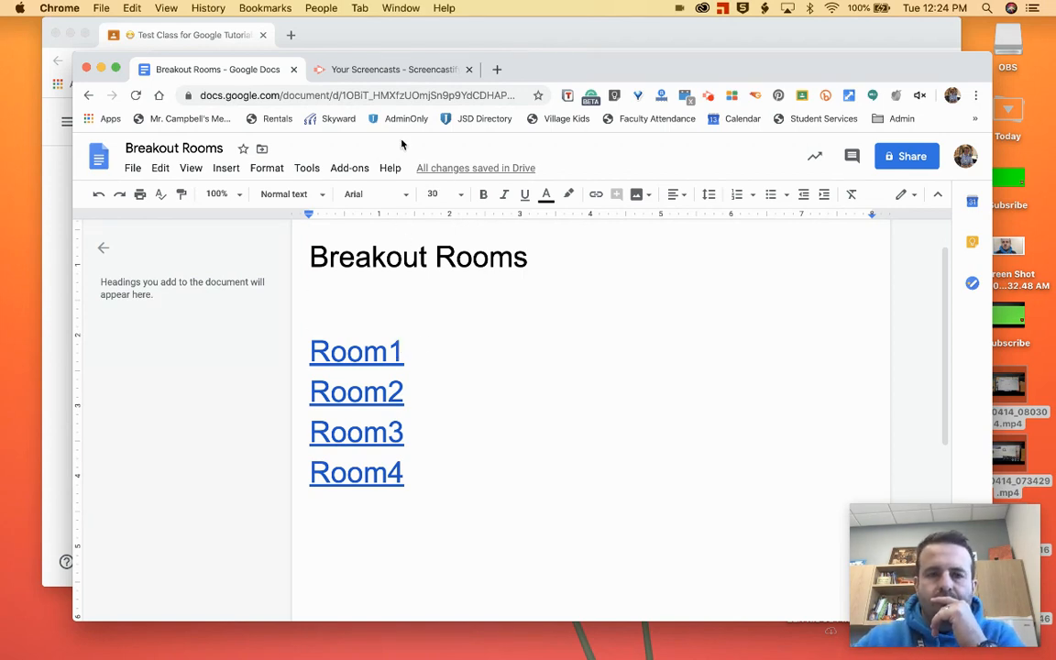
left_click(355, 352)
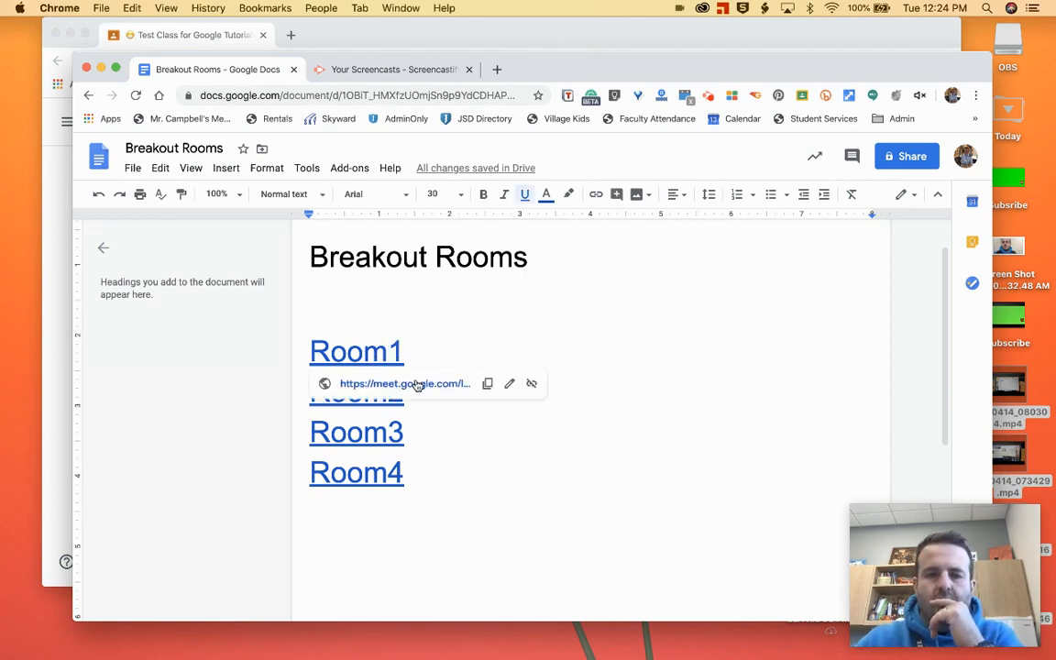
left_click(403, 383)
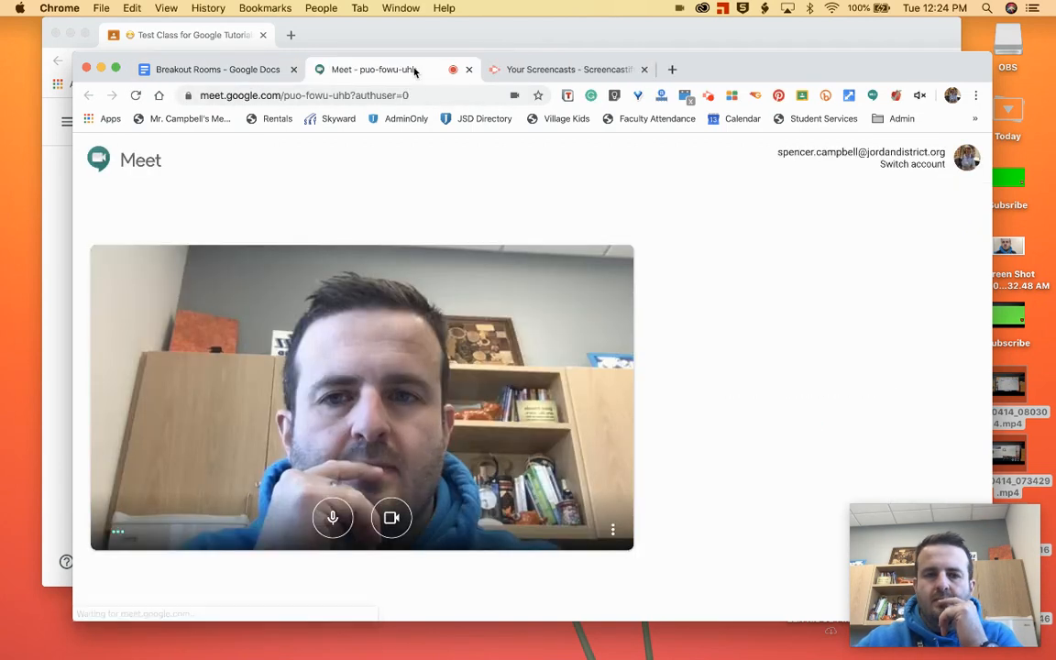
Step: Mute room1, return to the document, then split the Meet tabs into a 2x2 window layout via Tab Resize
left_click(332, 517)
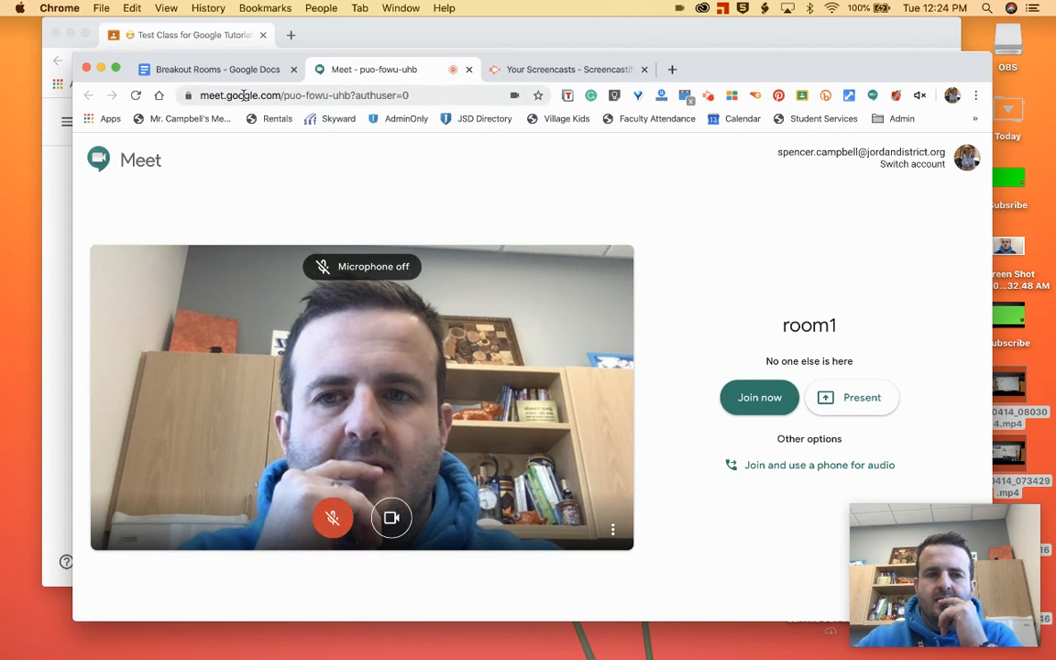
left_click(211, 70)
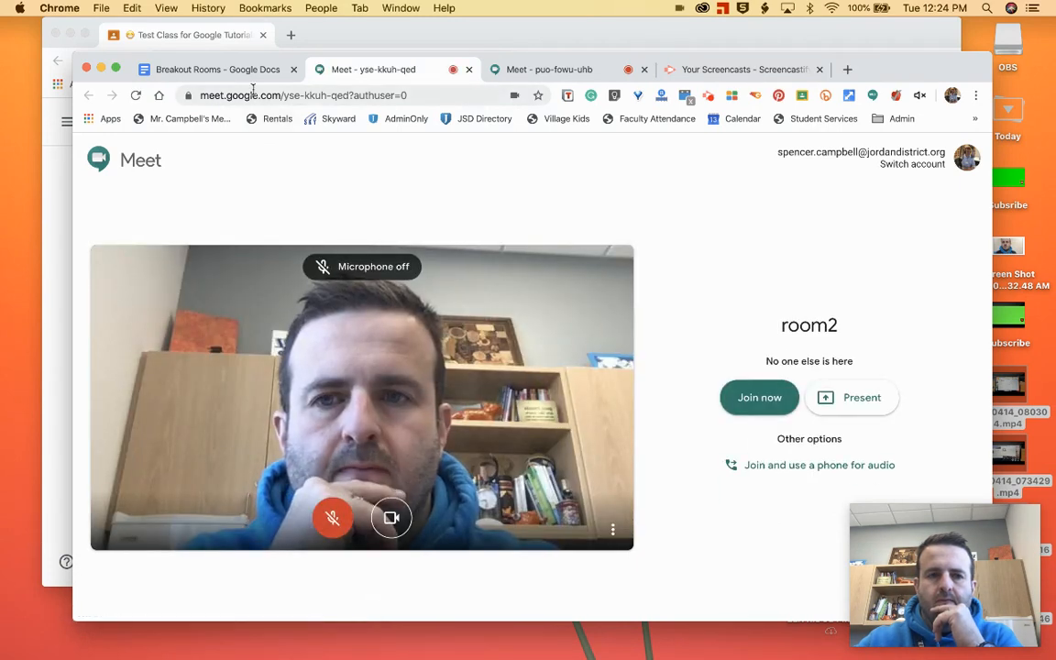
left_click(218, 70)
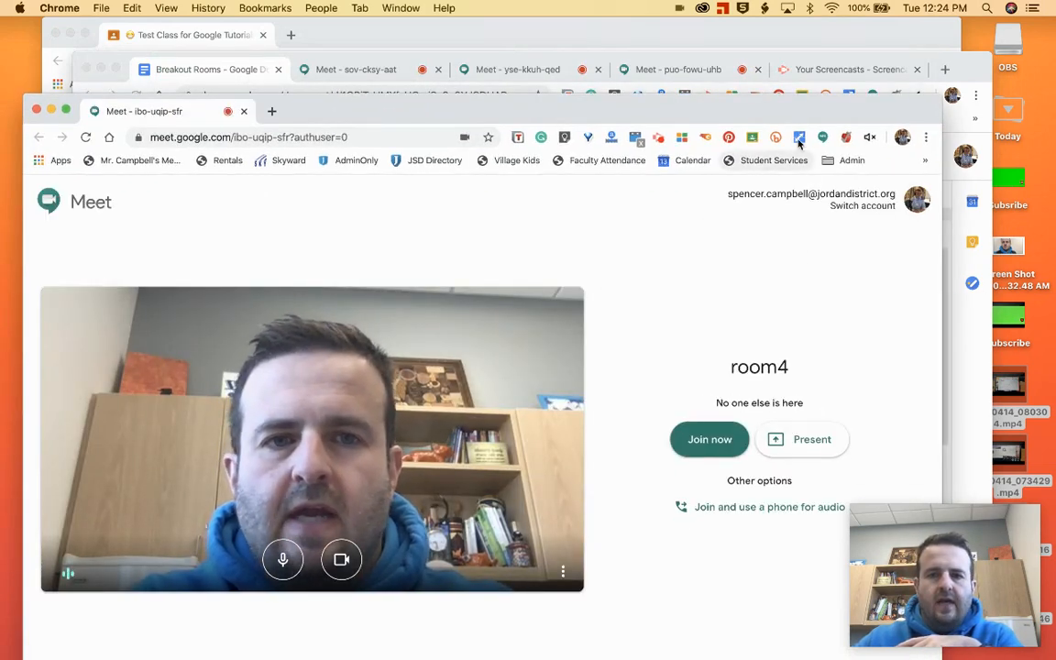
left_click(800, 138)
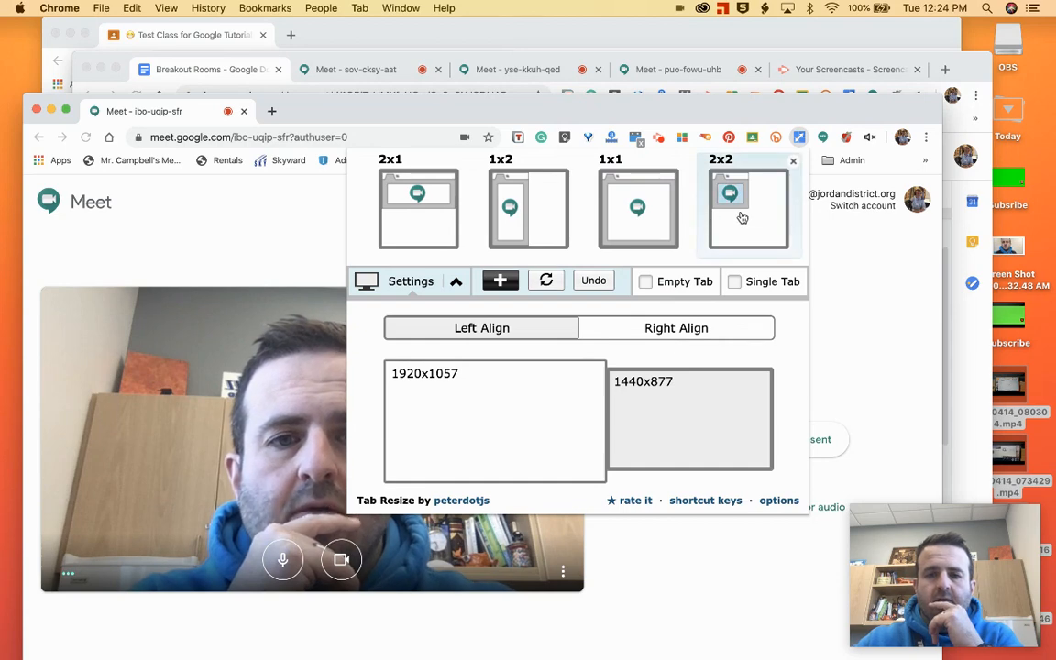
left_click(205, 70)
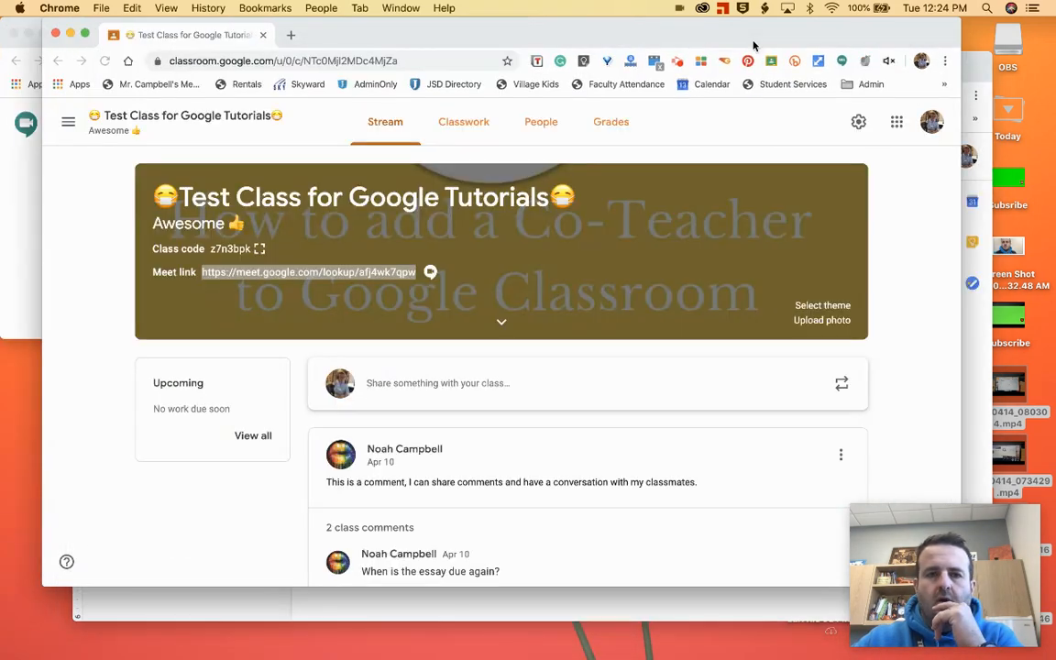
Step: Join room4, close its Add others panel and mute the microphone
left_click(308, 271)
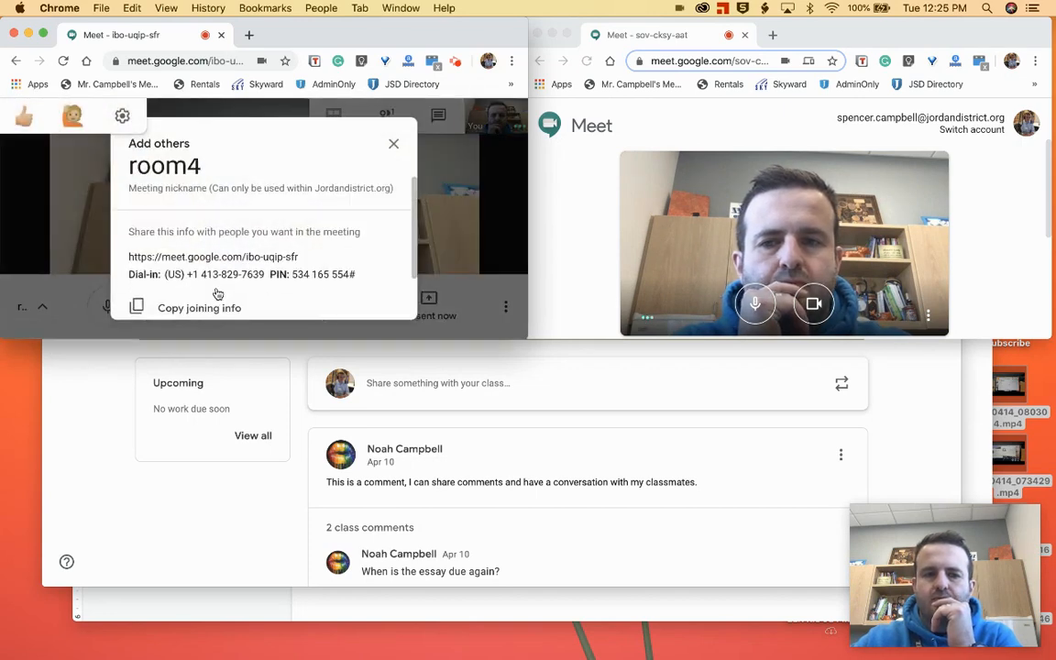
left_click(393, 143)
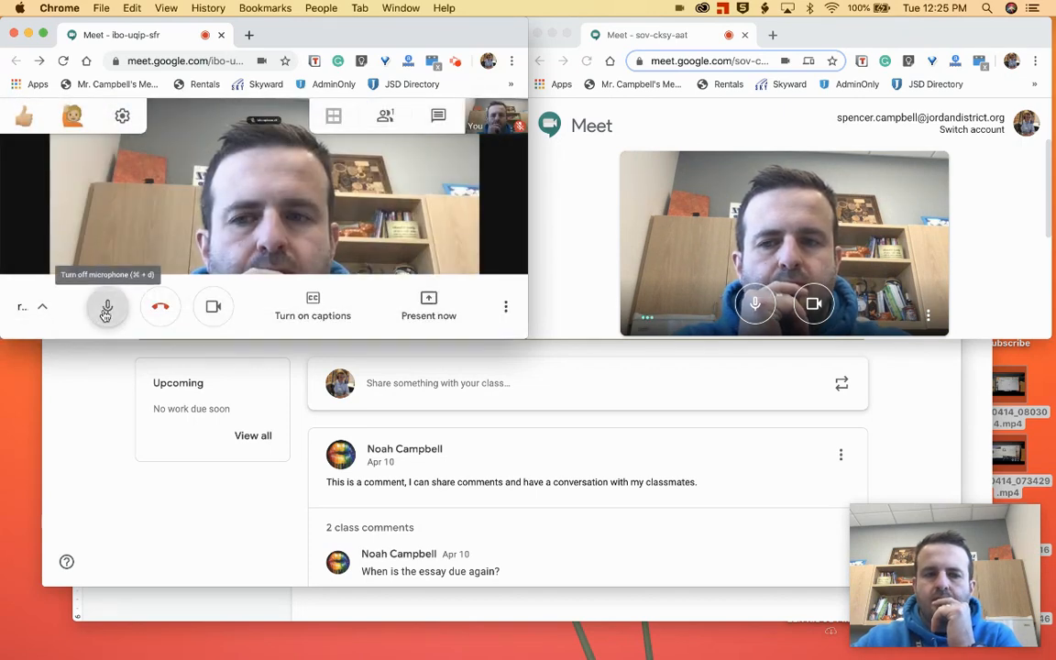
left_click(106, 307)
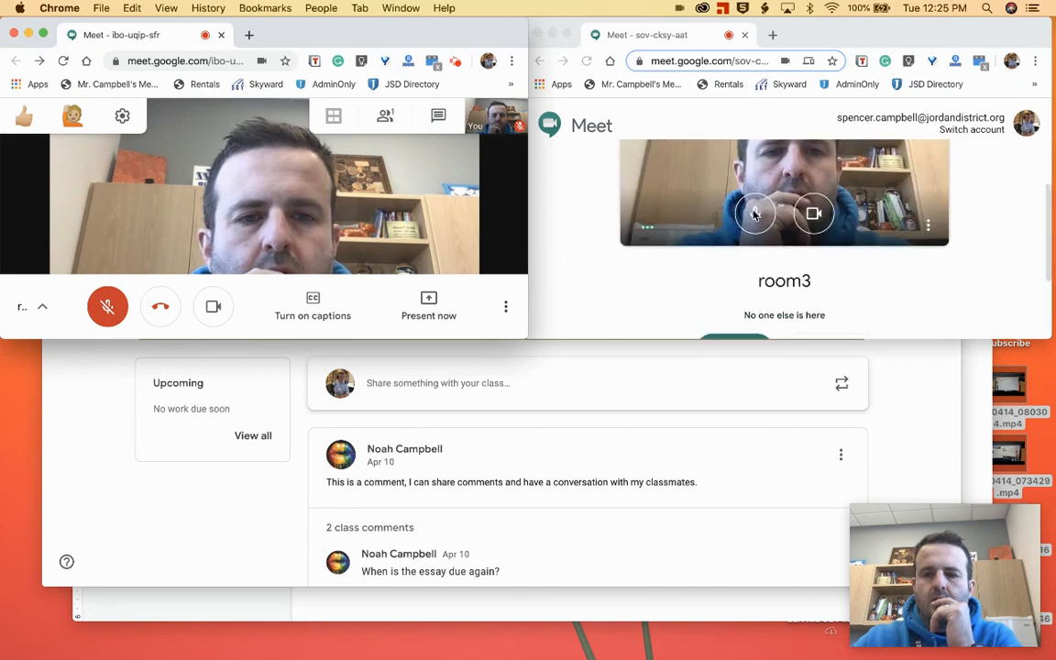
Step: Join room3, close its Add others panel and dismiss the muted-mic reminder
left_click(756, 212)
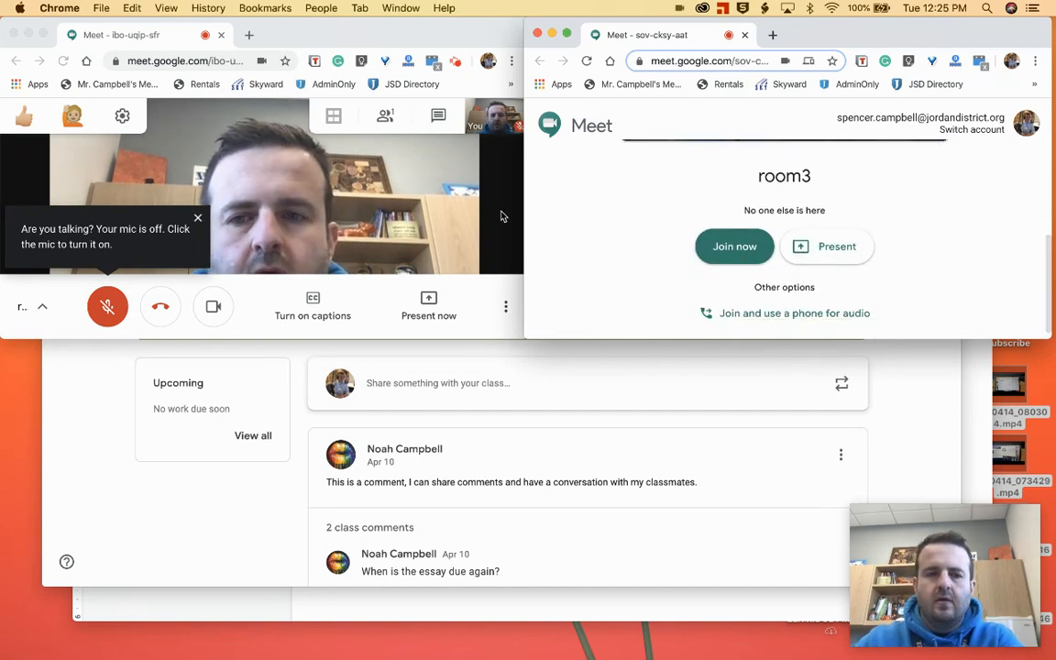
left_click(734, 245)
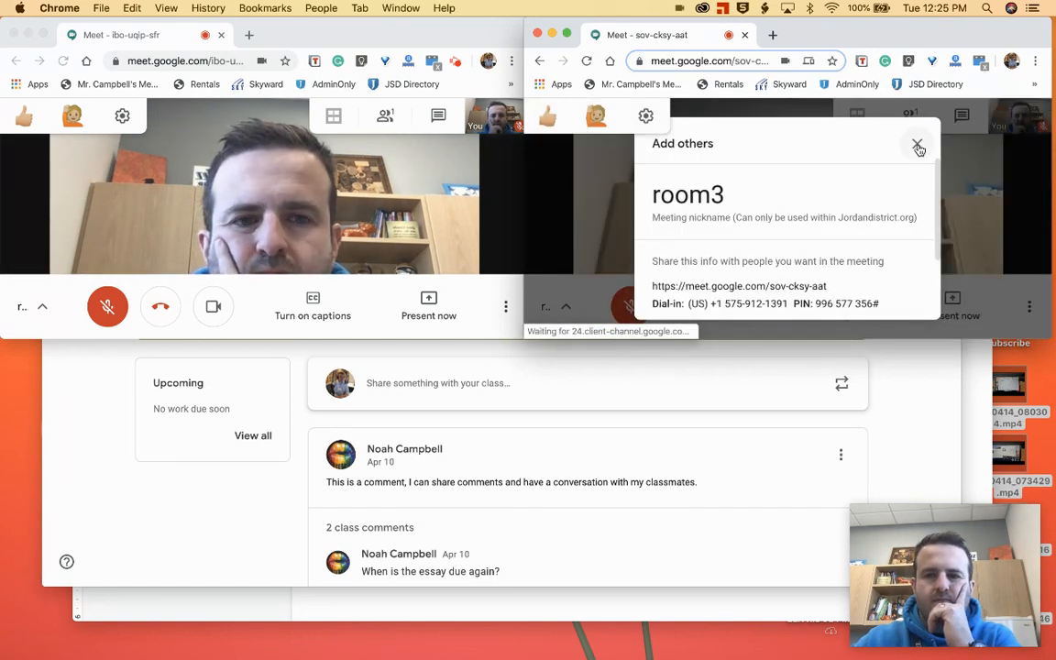
left_click(917, 146)
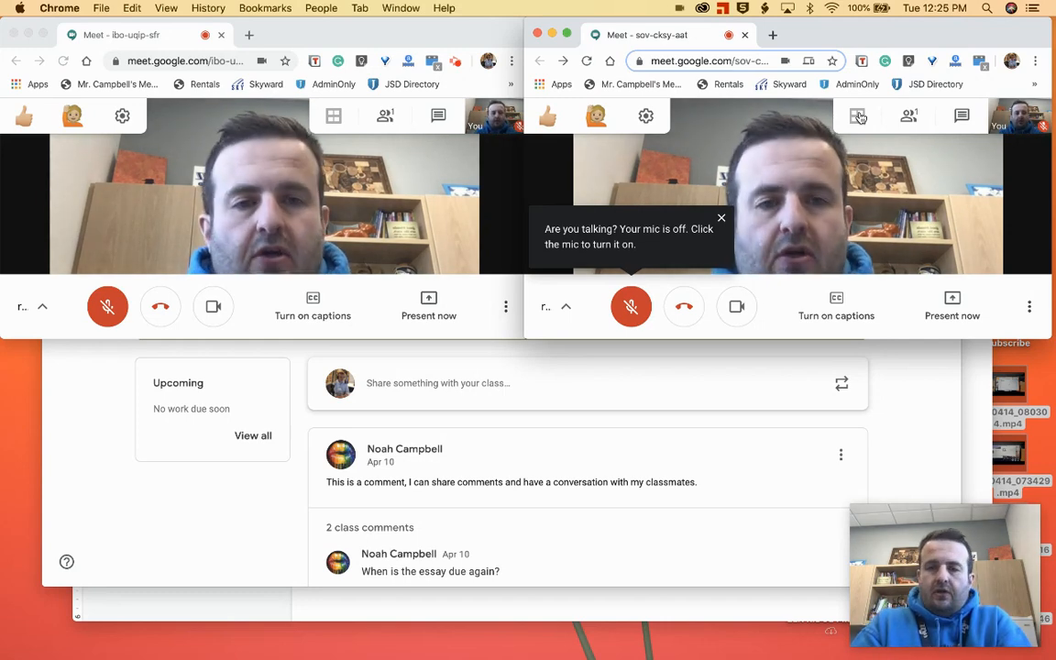
left_click(722, 218)
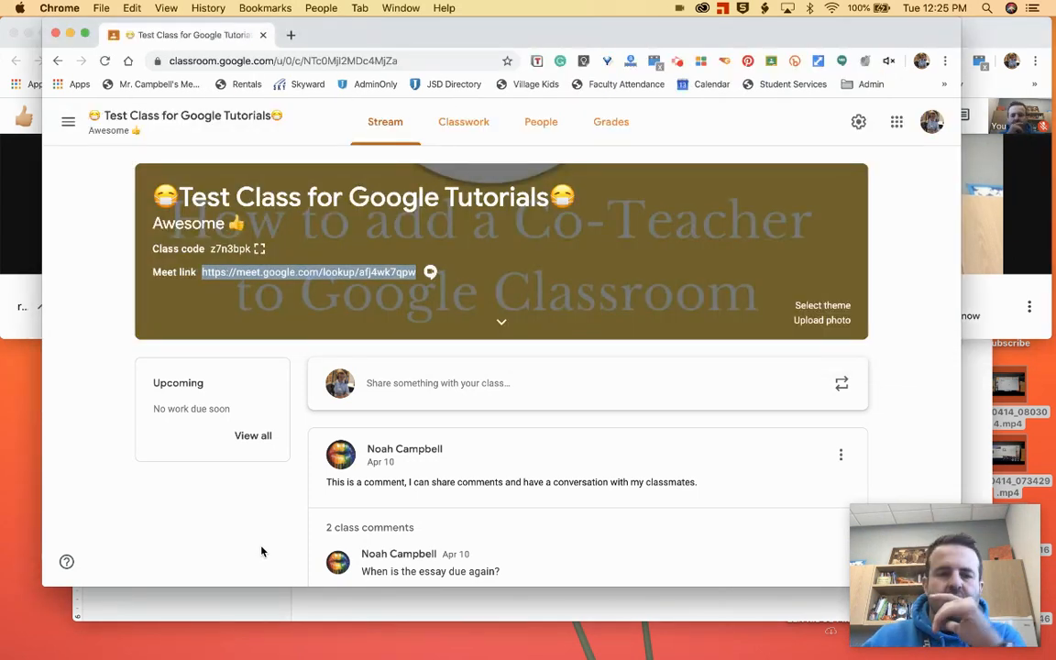
mouse_move(535, 442)
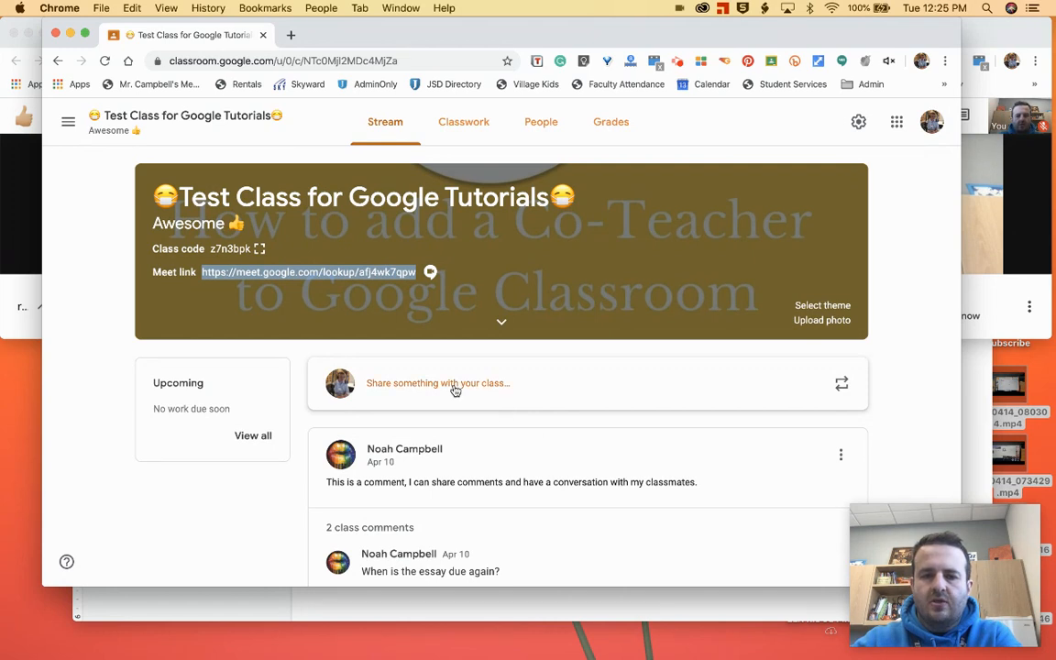
Step: Draft a class announcement with the Breakout Rooms document attached from Google Drive
left_click(437, 383)
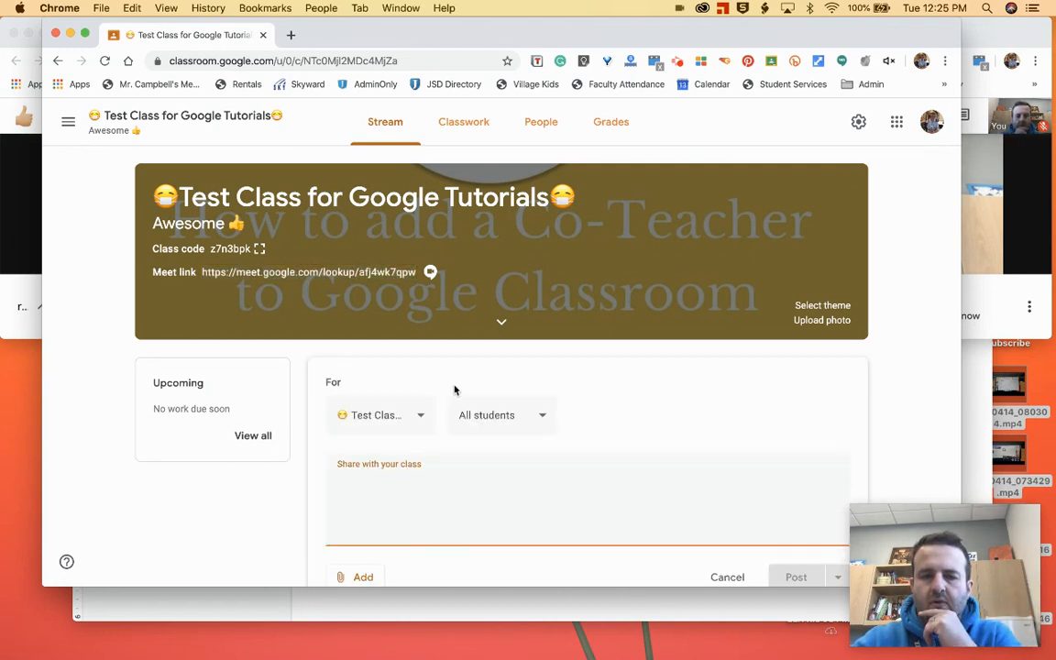
scroll("down", 3)
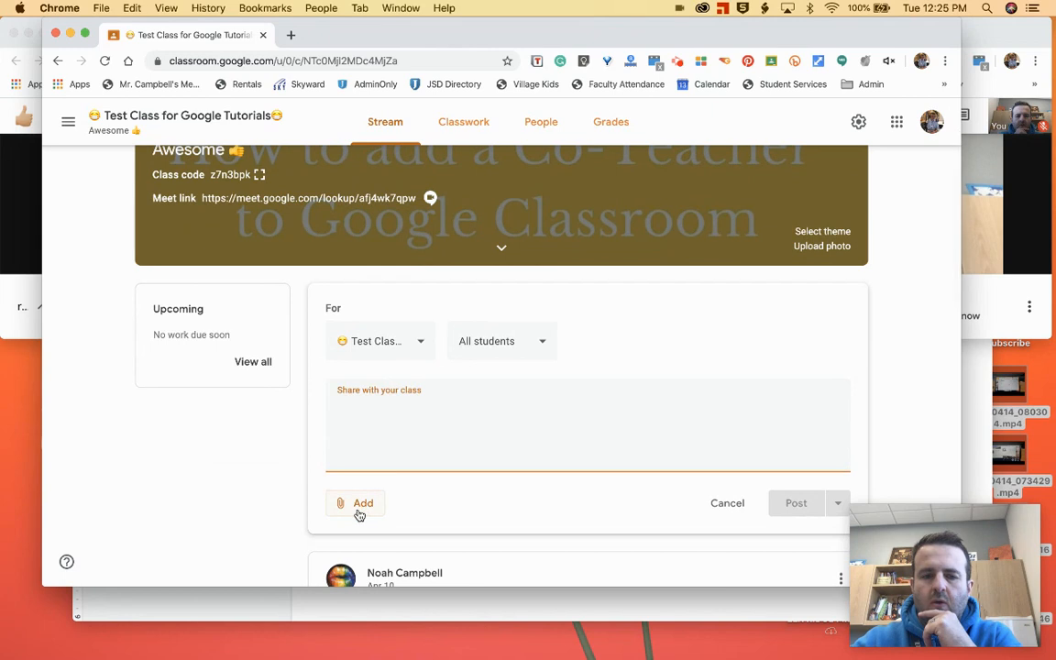
left_click(363, 502)
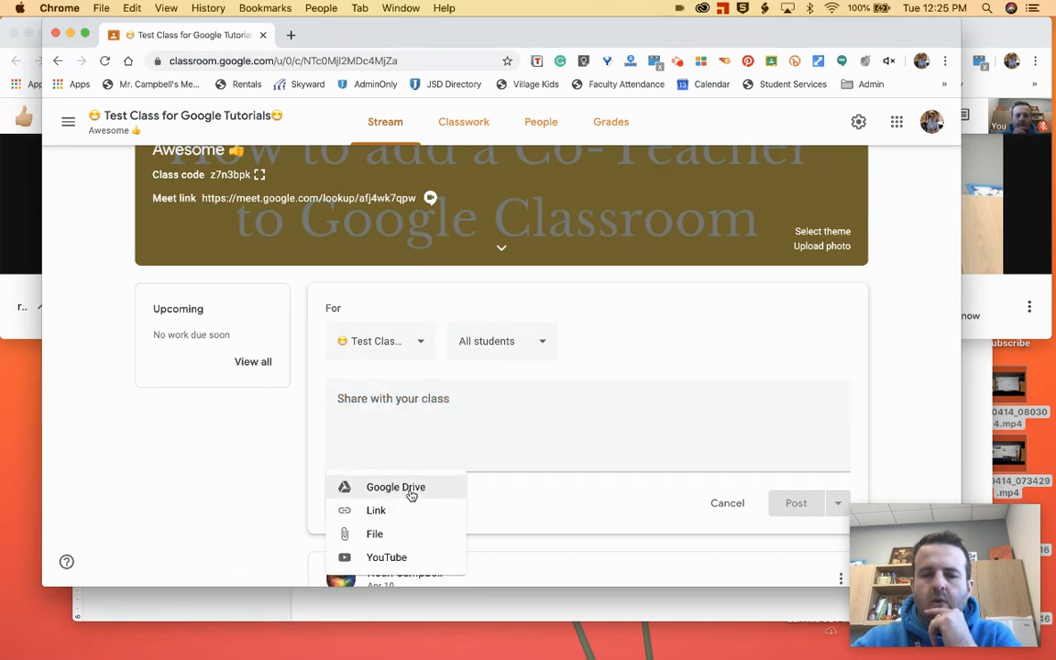
left_click(396, 488)
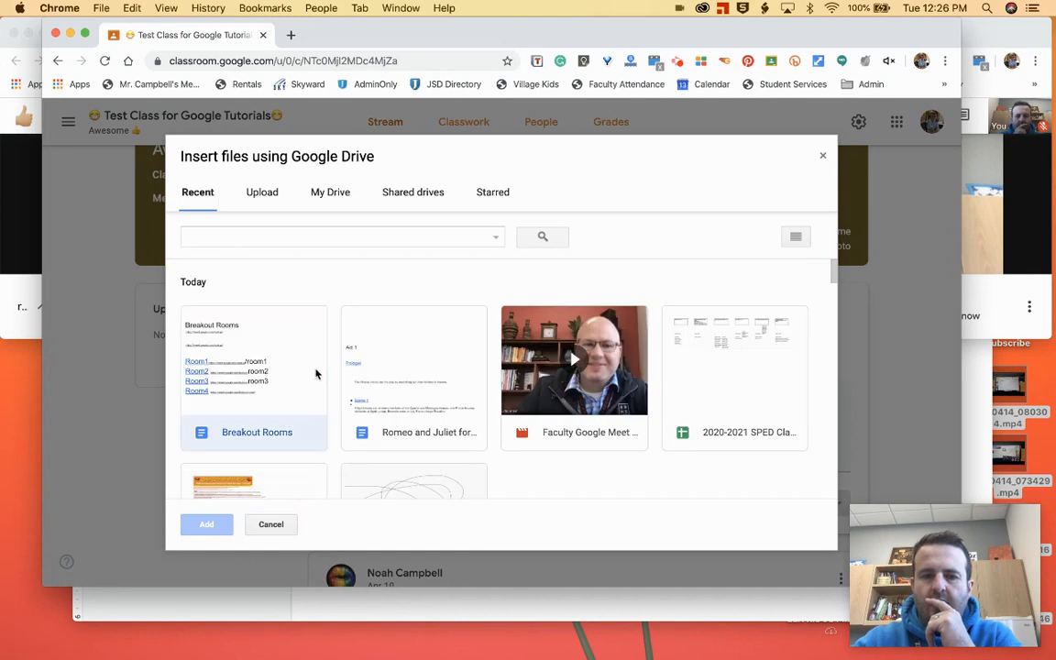
left_click(205, 524)
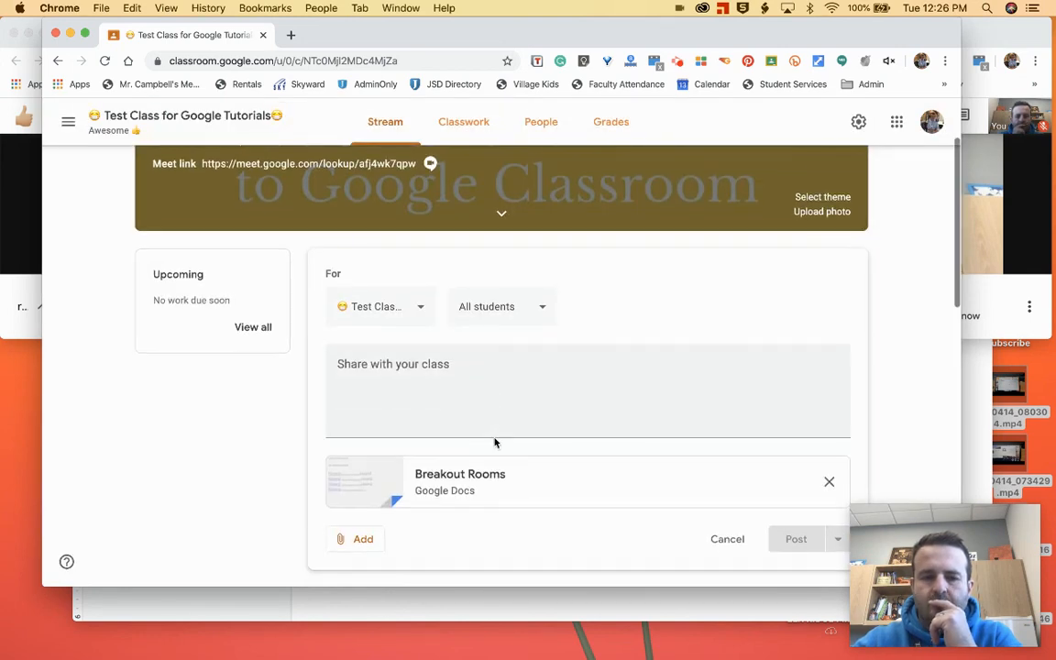
left_click(458, 480)
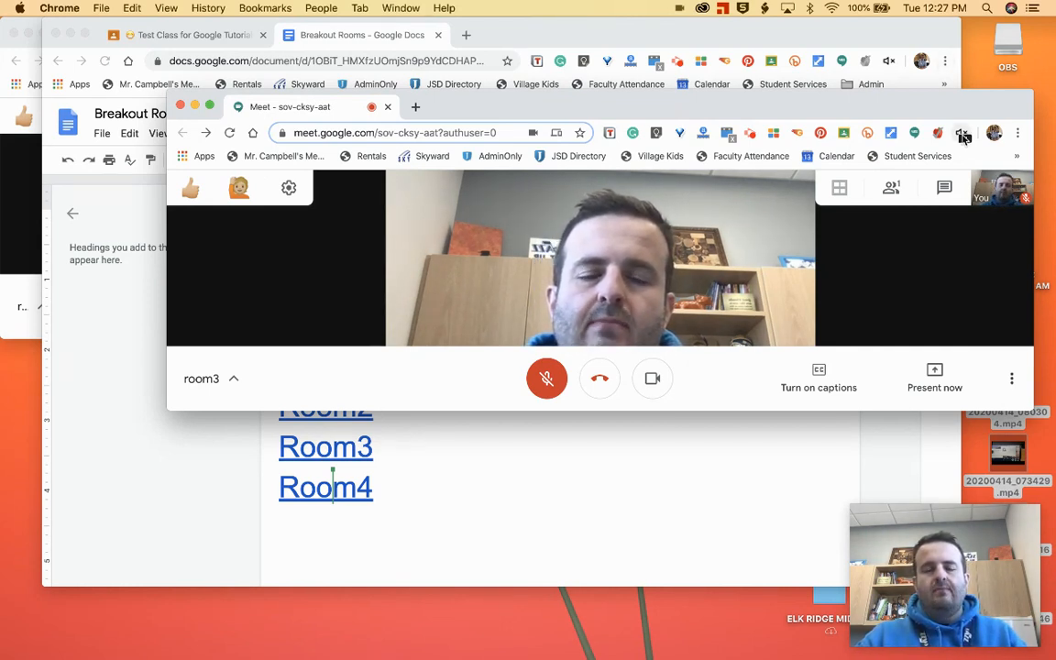
mouse_move(963, 134)
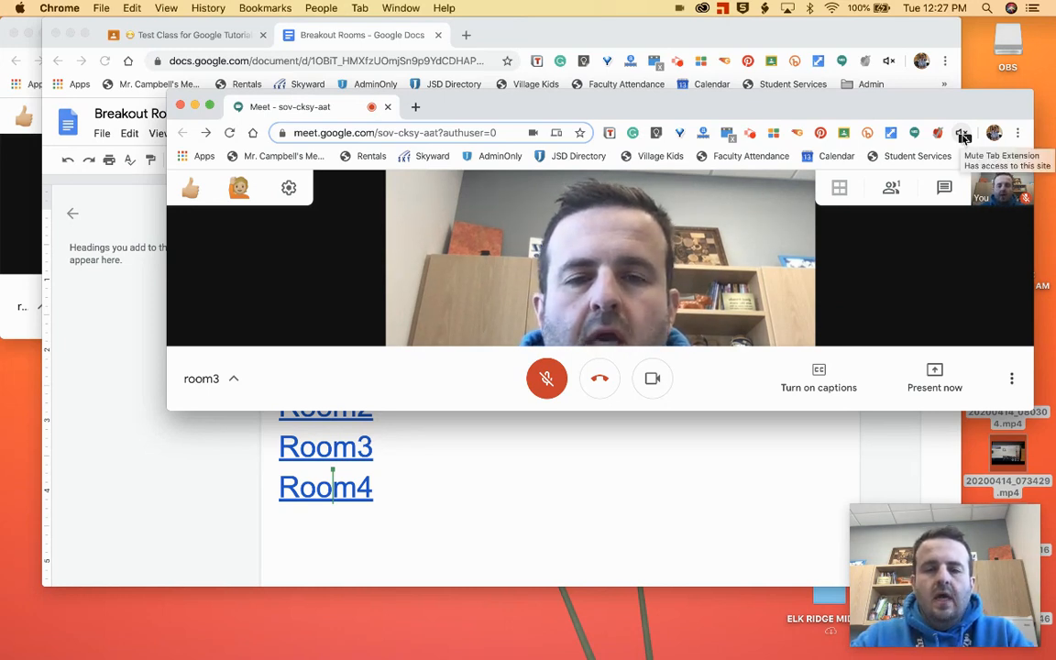